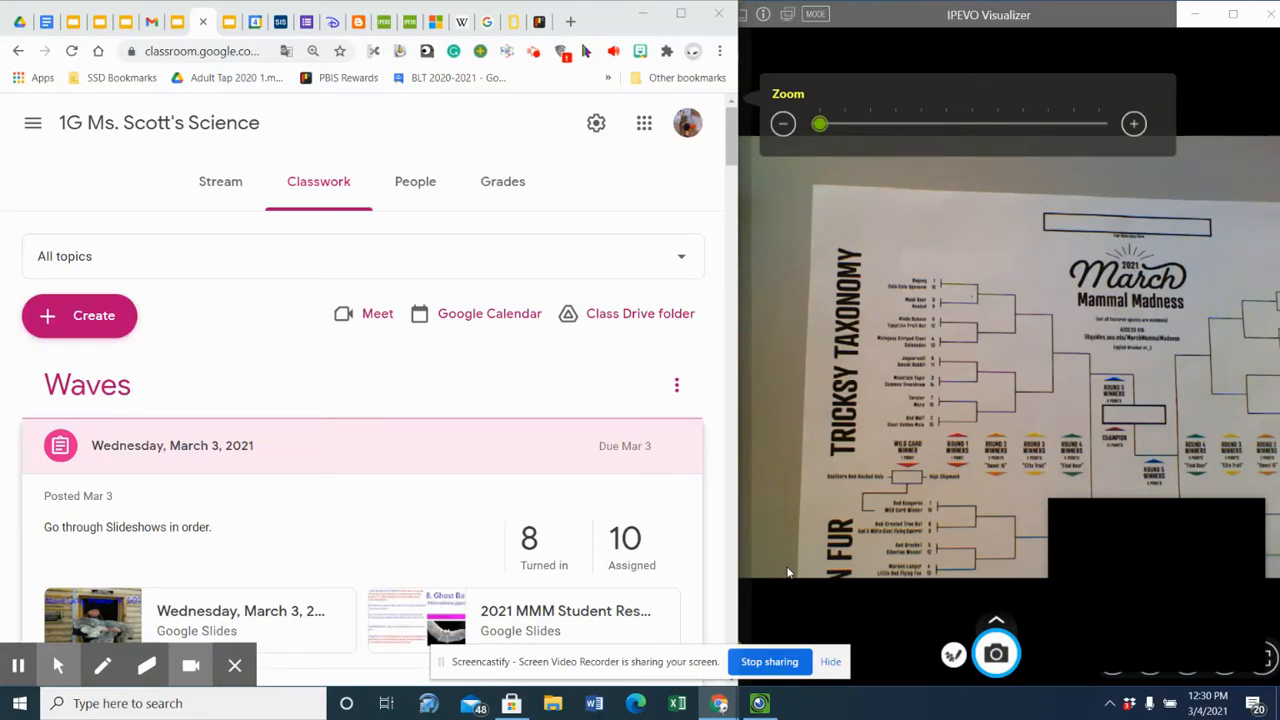
pyautogui.moveTo(725, 612)
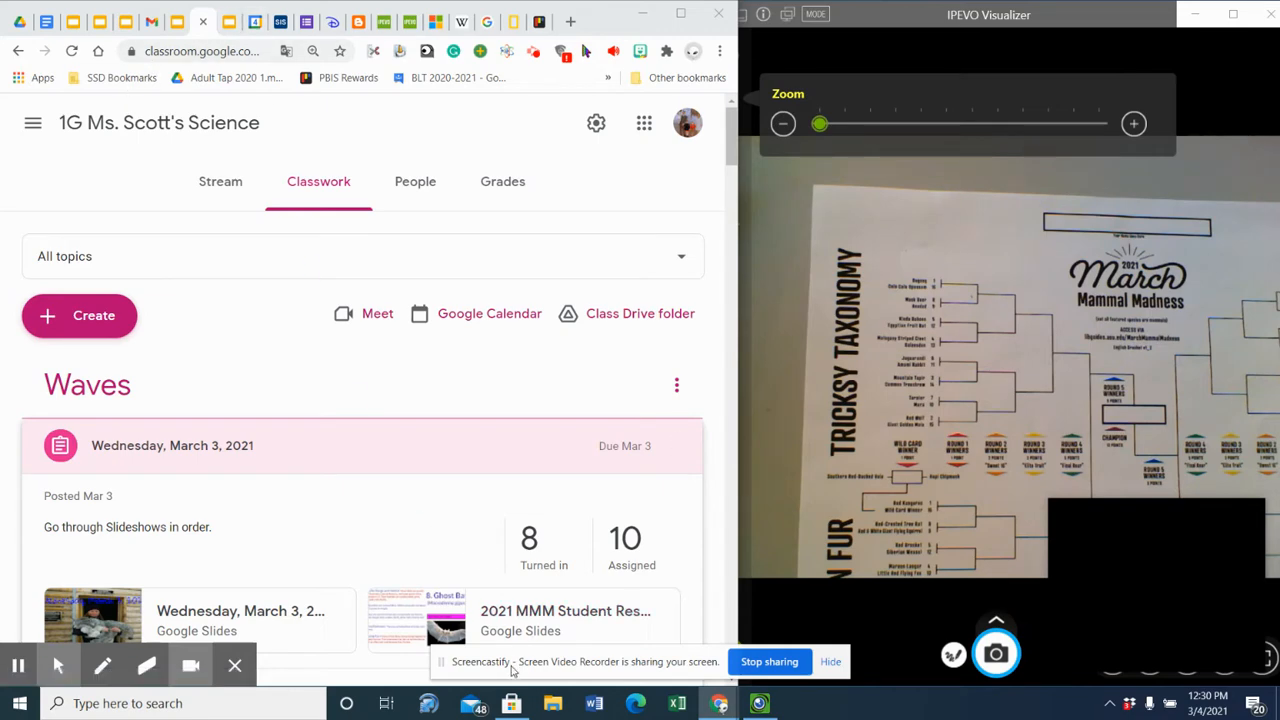
pyautogui.moveTo(230, 22)
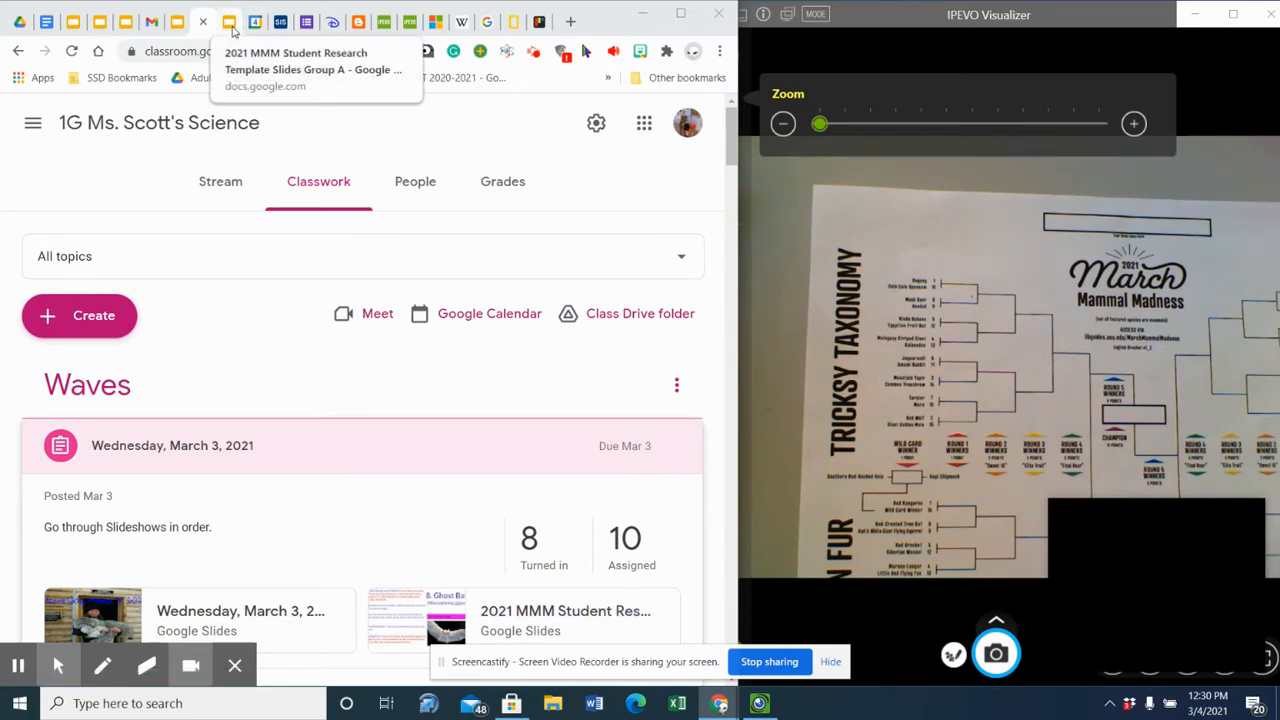
# Switch to the 2021 March Mammal Madness student research slideshow tab.
pyautogui.click(263, 20)
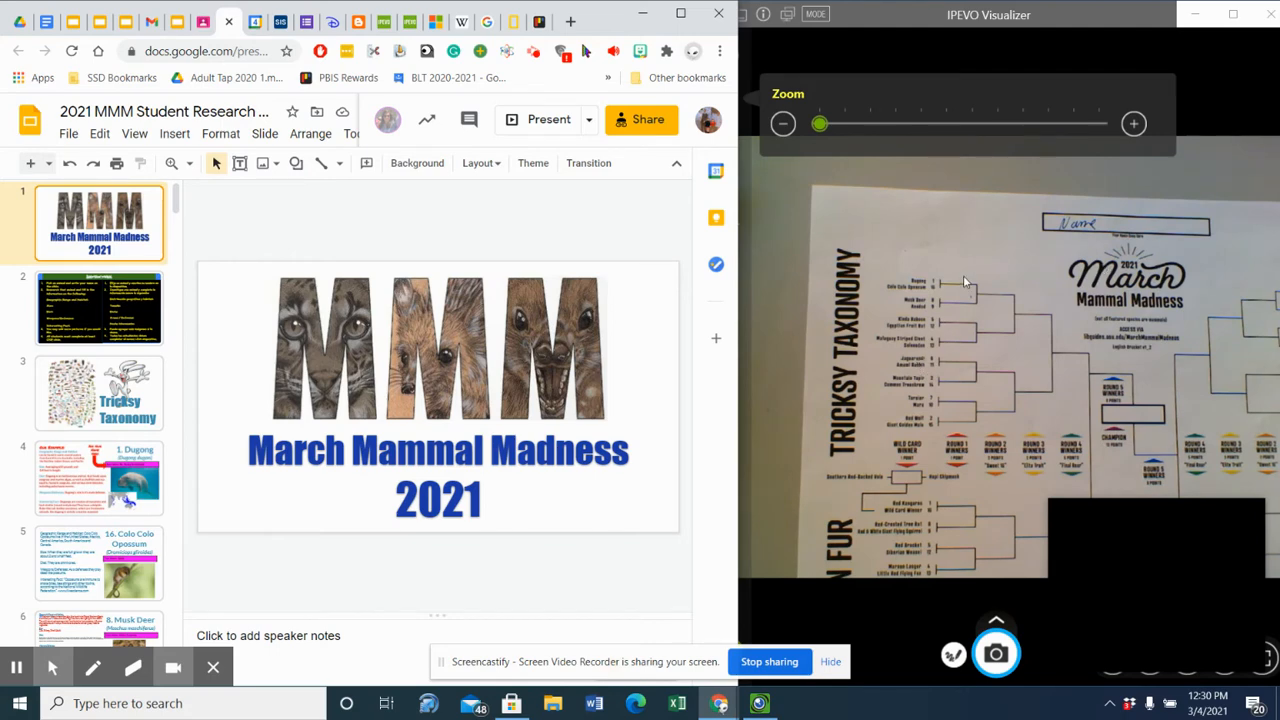
pyautogui.moveTo(935, 415)
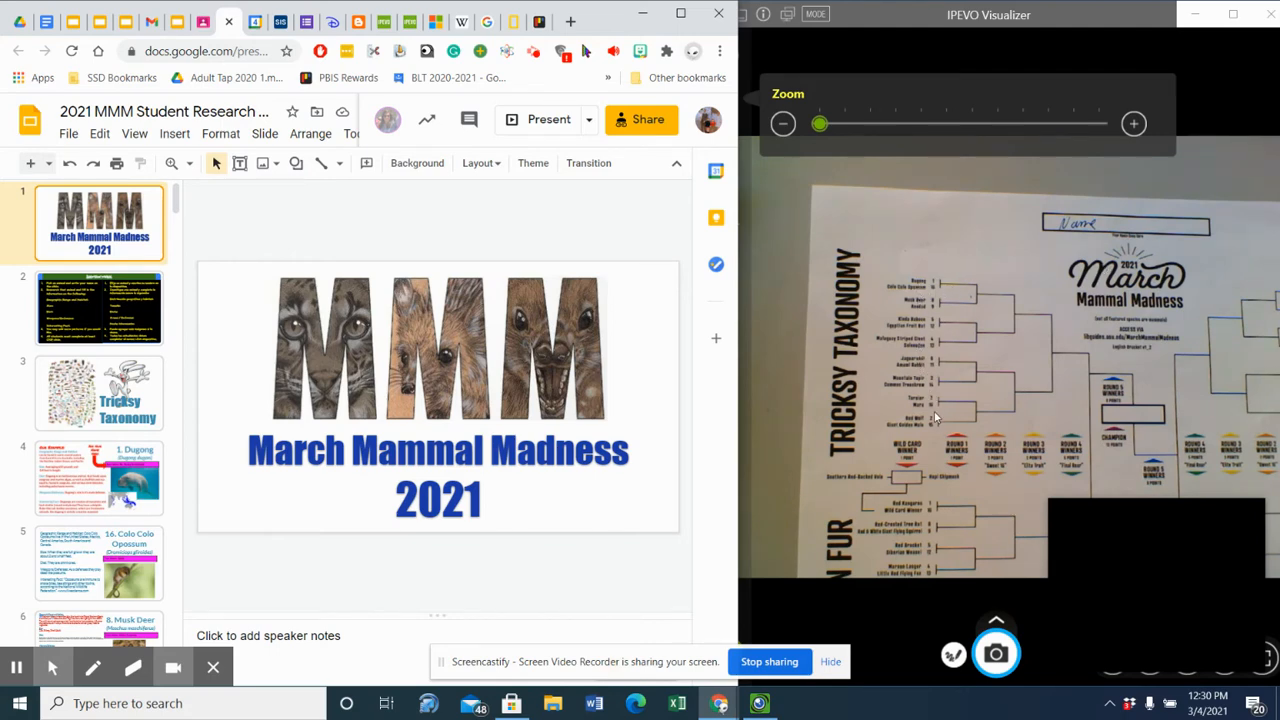
pyautogui.moveTo(918, 259)
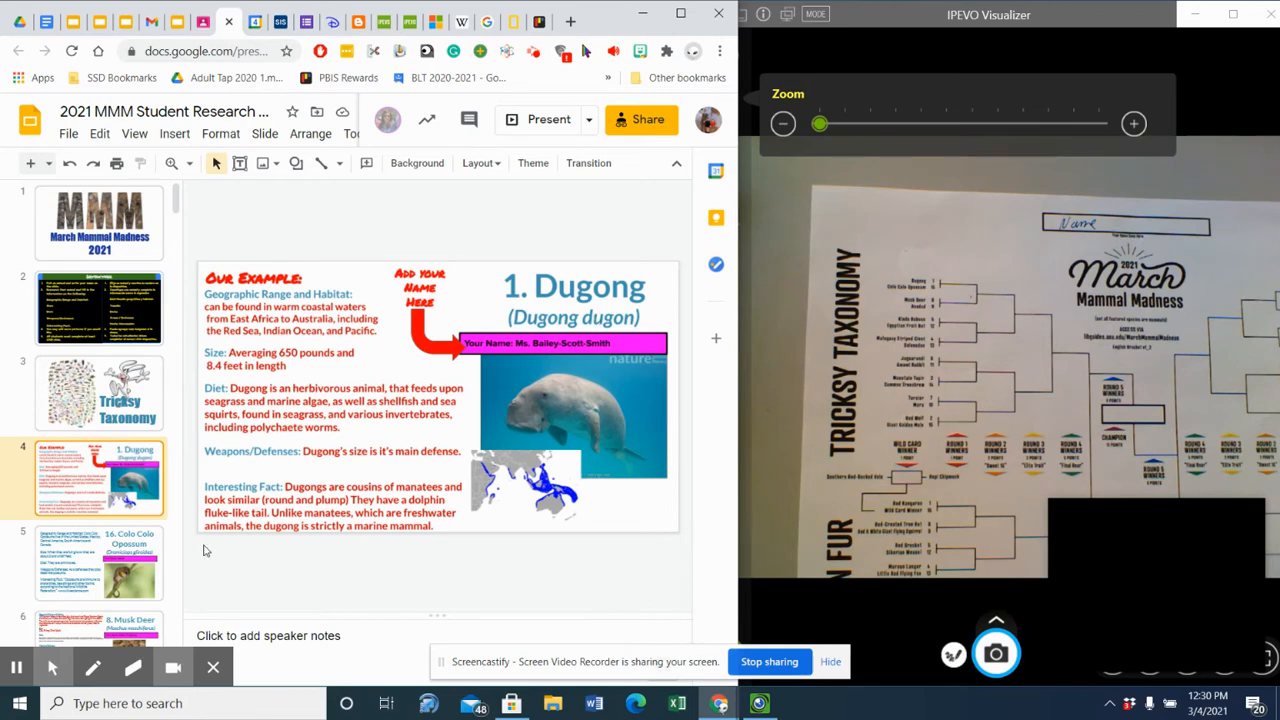
pyautogui.click(100, 562)
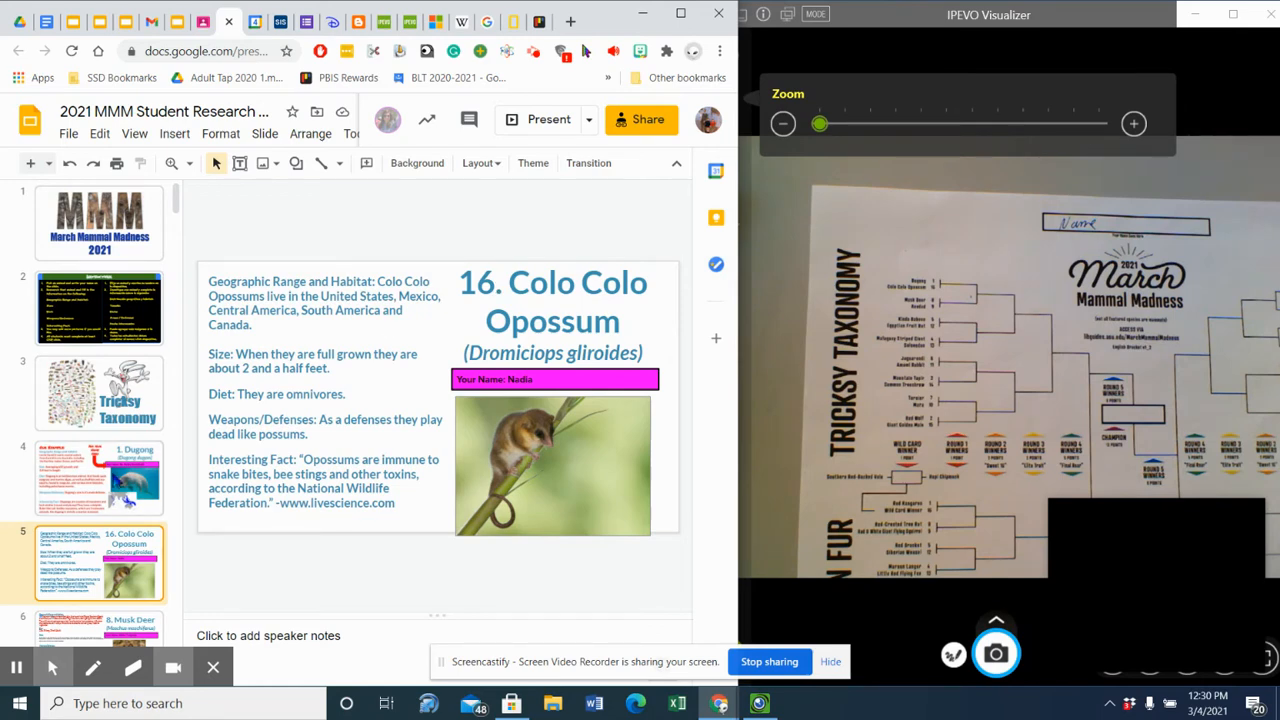
pyautogui.click(99, 498)
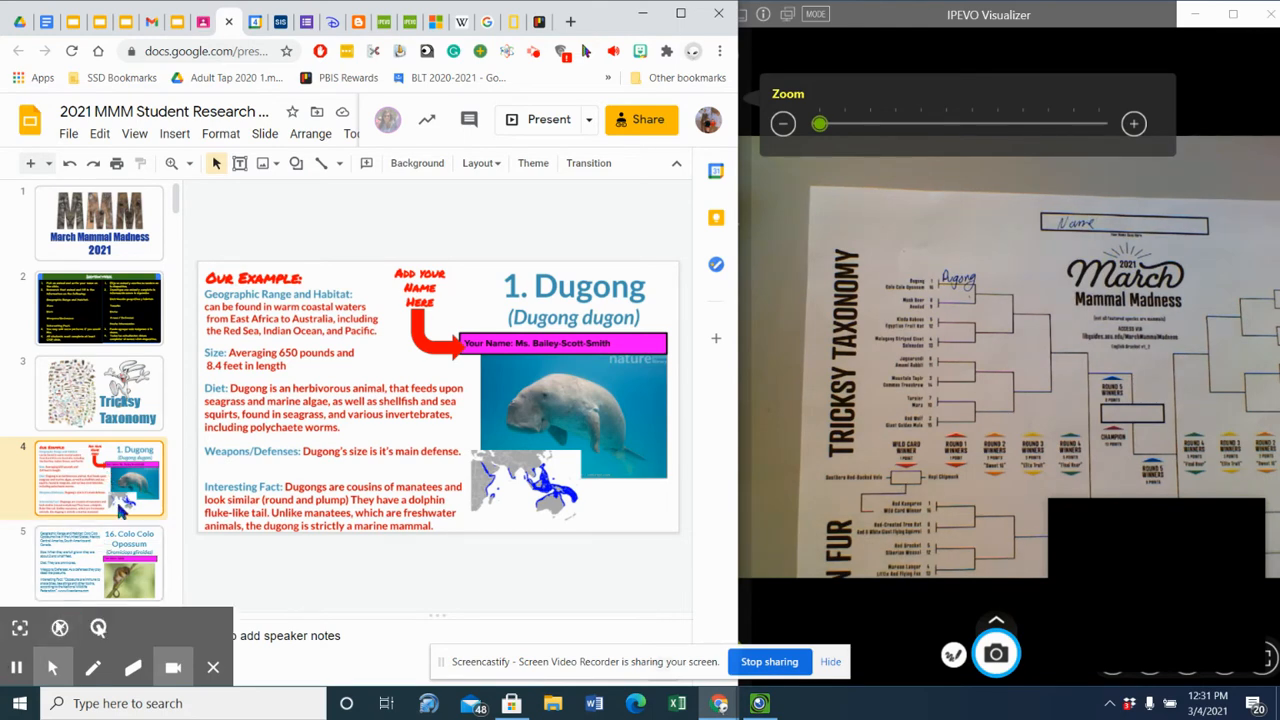
pyautogui.click(95, 593)
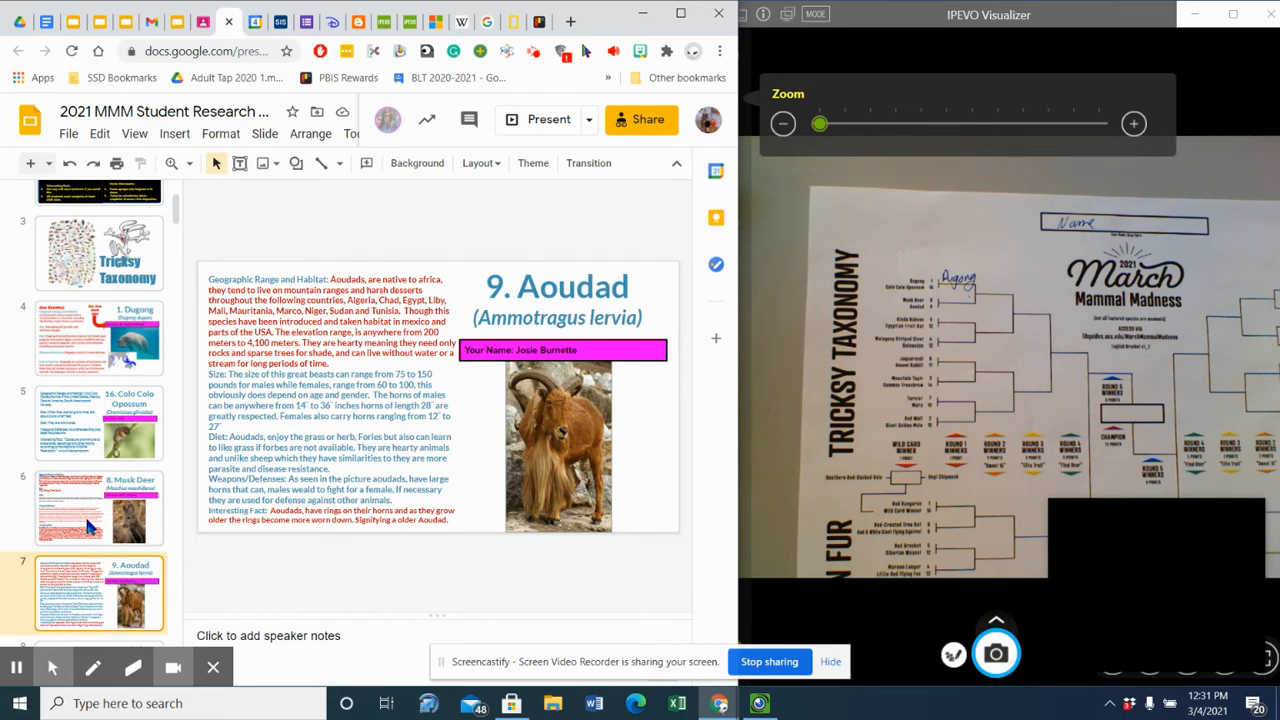
# View the Musk Deer slide, then move on to the Egyptian Fruit Bat slide.
pyautogui.click(100, 497)
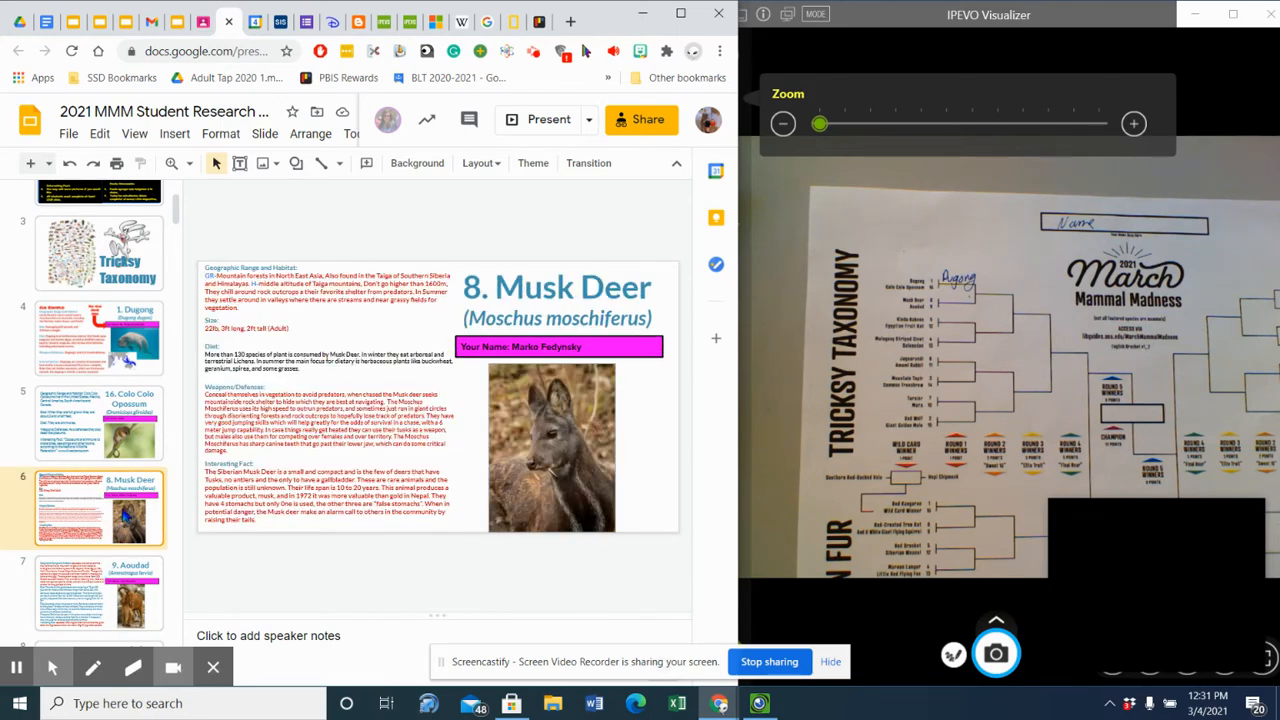
pyautogui.click(83, 590)
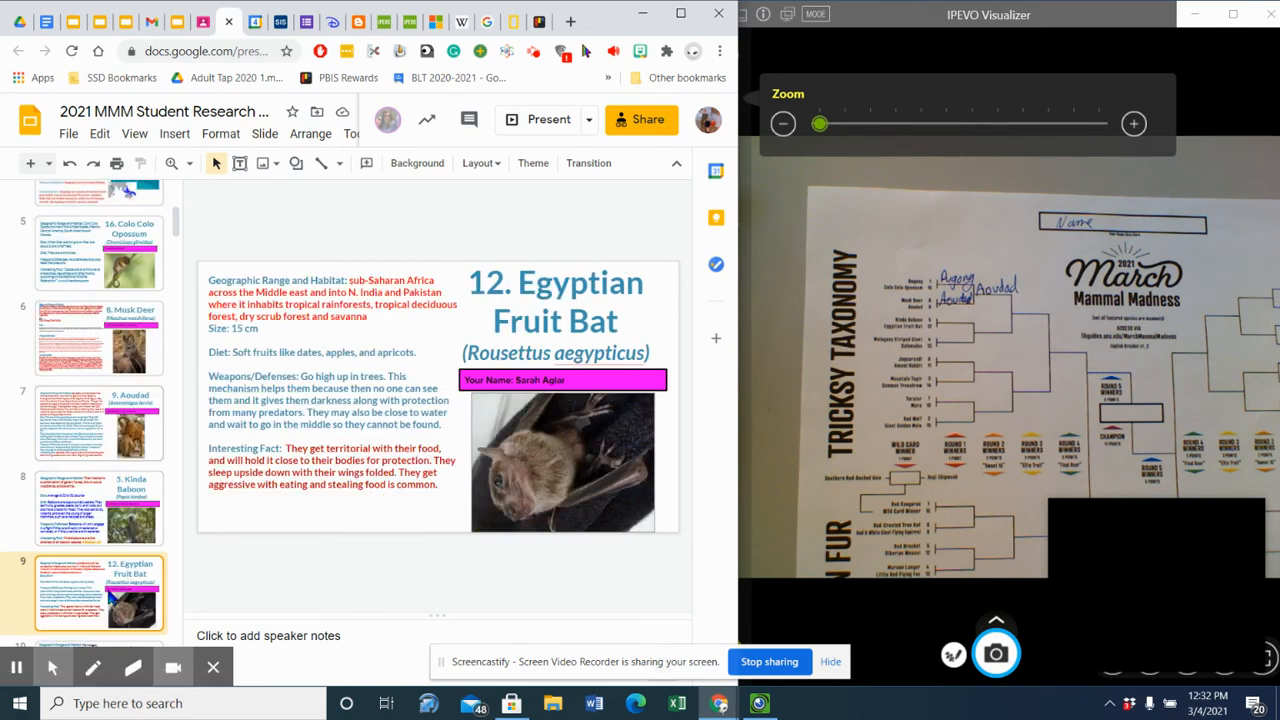
pyautogui.moveTo(850, 616)
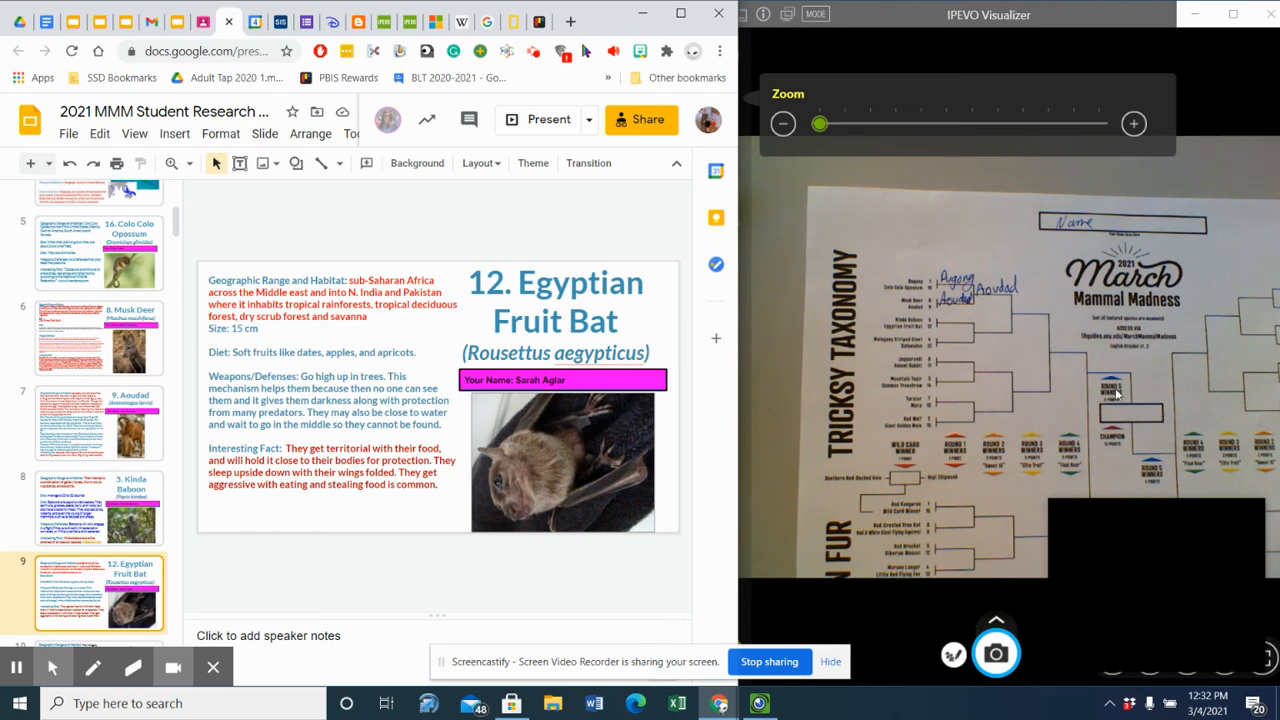
pyautogui.moveTo(1138, 392)
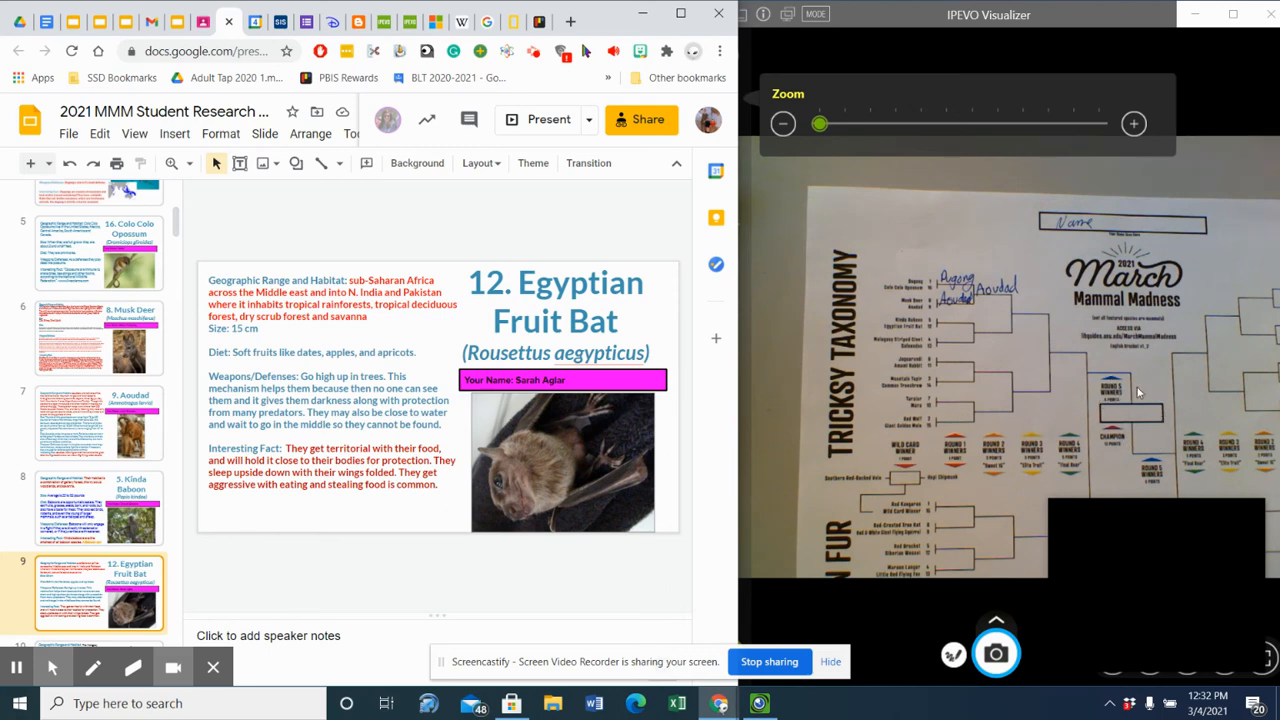